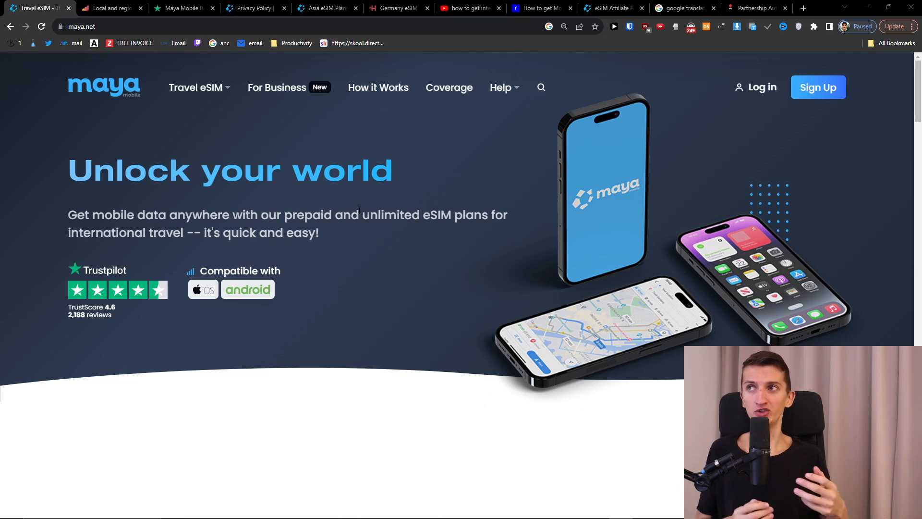
mouse_move(556, 89)
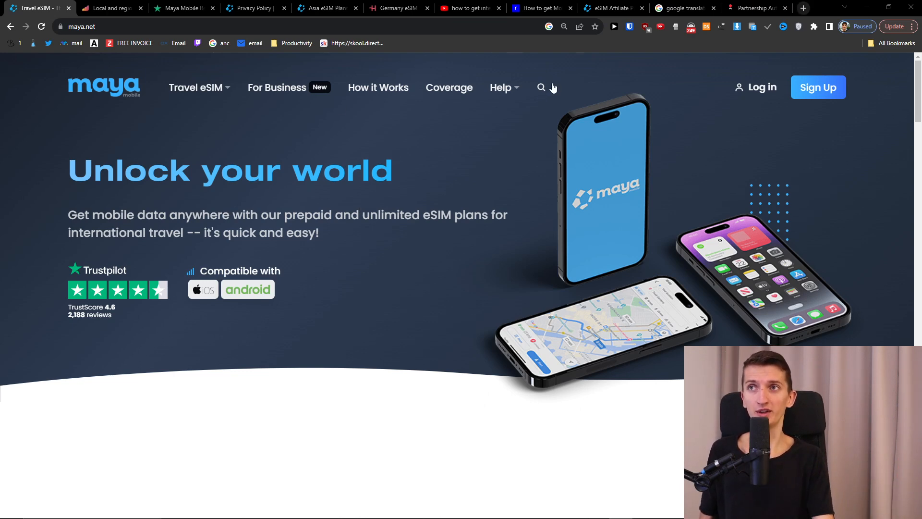
Step: Search Maya Mobile's regions for 'austr' so the Austria eSIM result appears
left_click(541, 87)
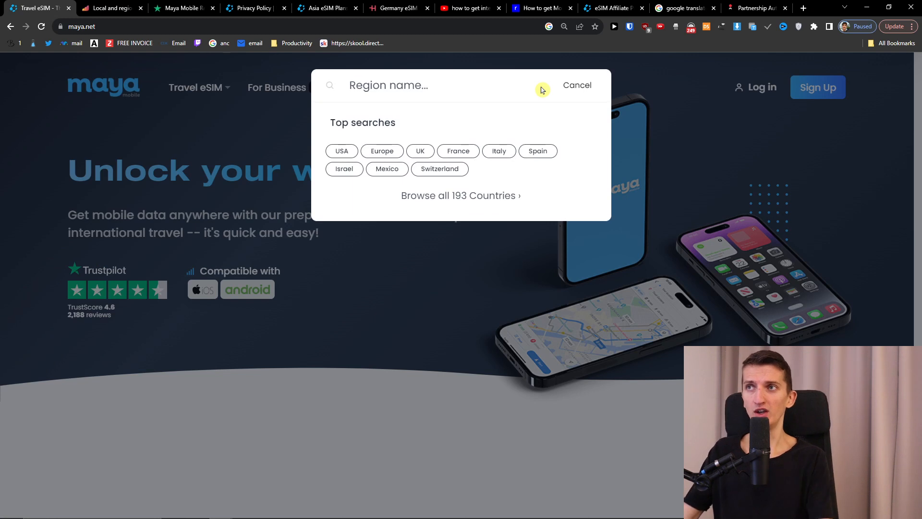
type("austria")
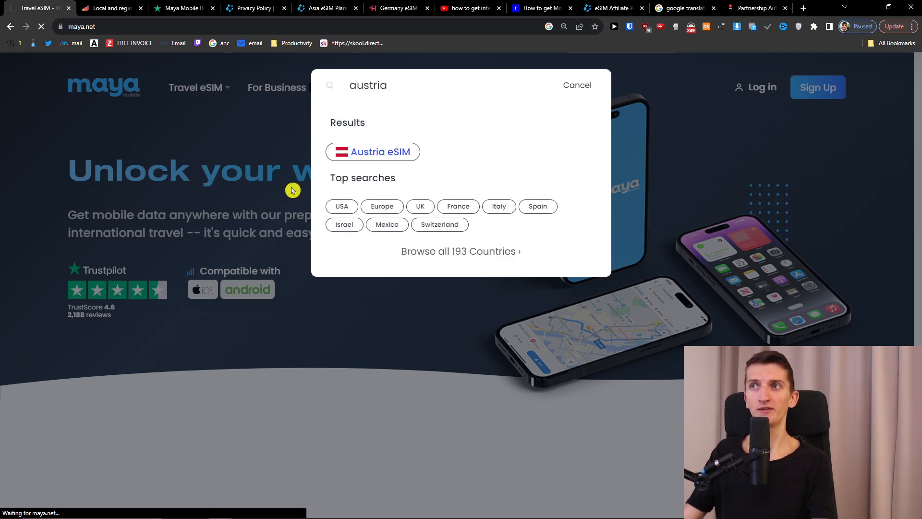
Step: Show Austria's 10-day data passes ($7 to $34 USD) and highlight the 5 GB plan
left_click(373, 152)
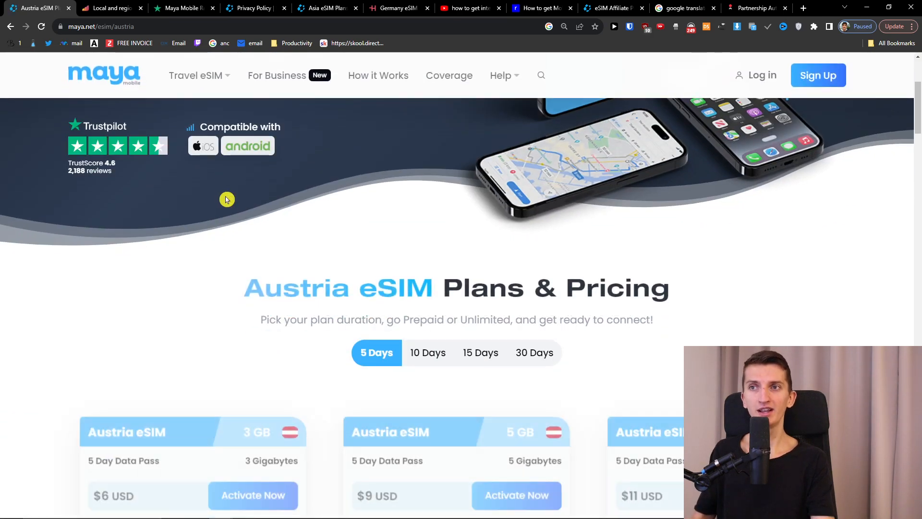
scroll("down", 3)
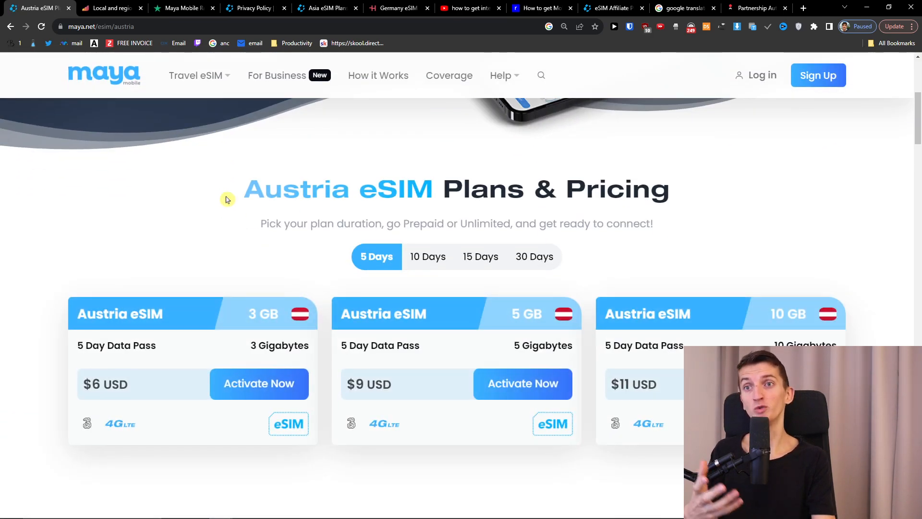
scroll("down", 3)
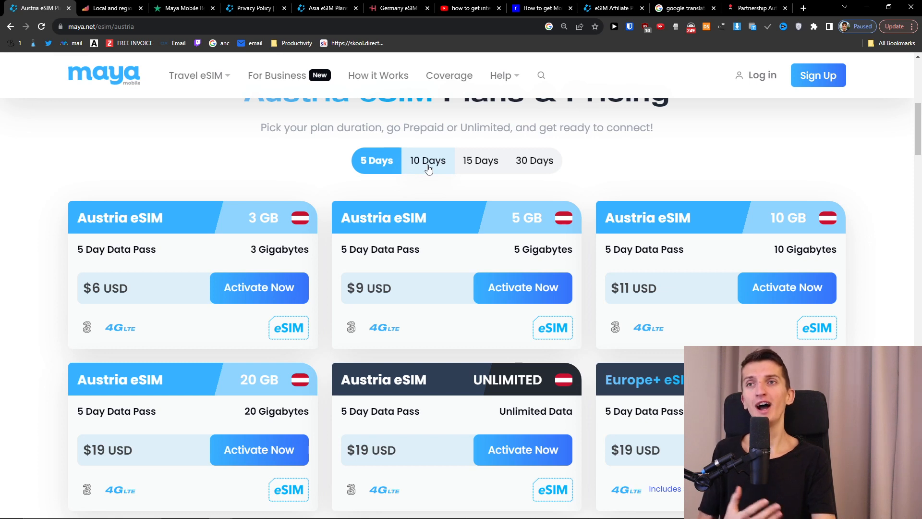
left_click(427, 161)
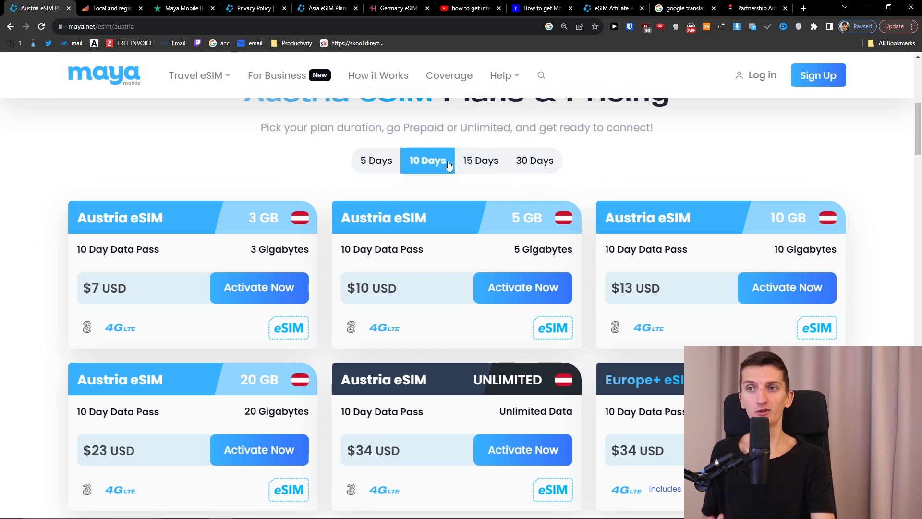
scroll("down", 3)
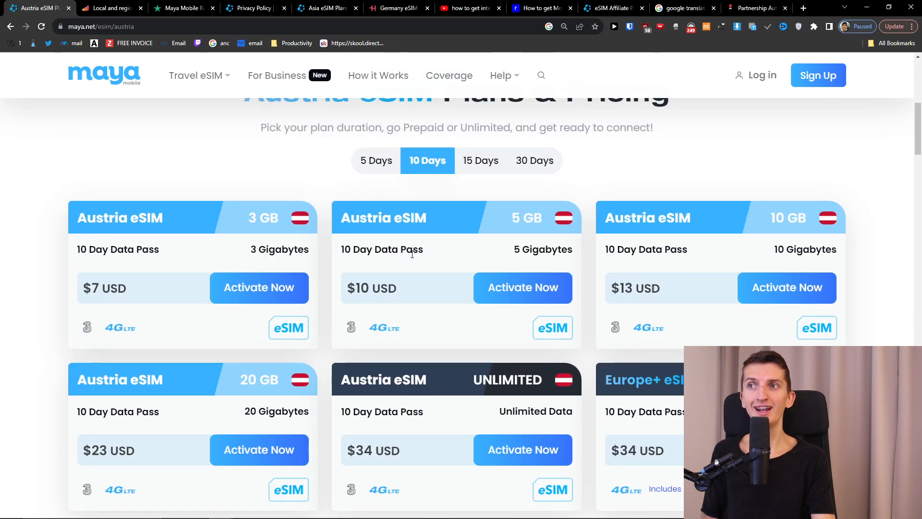
double_click(526, 217)
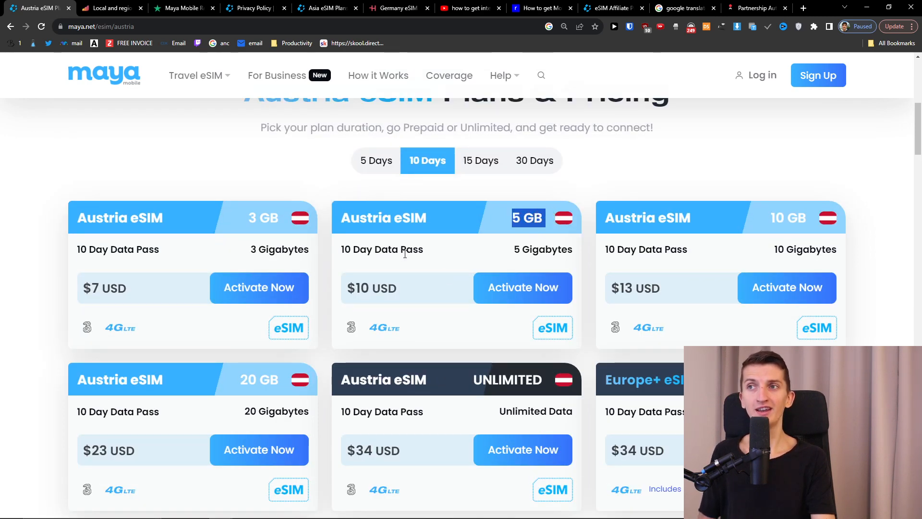
mouse_move(534, 295)
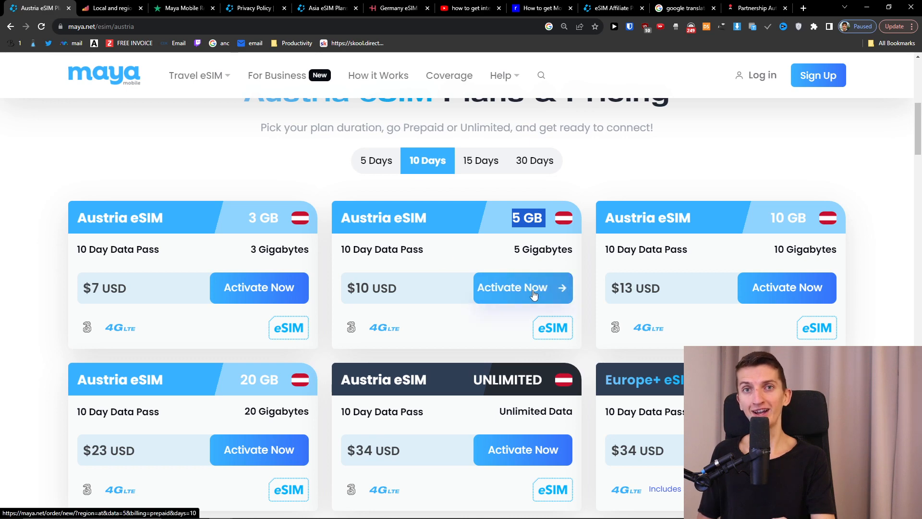
Step: Order the 10-day 5 GB Austria eSIM, reaching checkout with 10% off at $9.00 USD
left_click(524, 288)
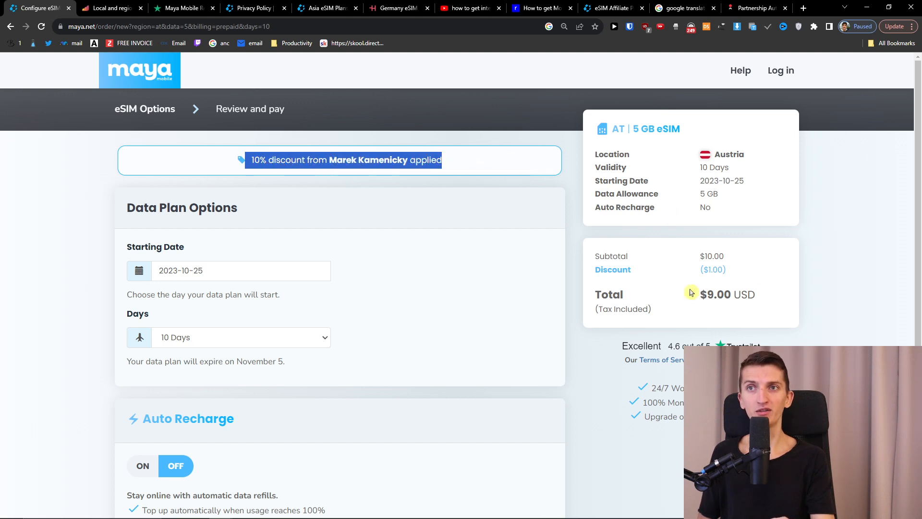
mouse_move(726, 282)
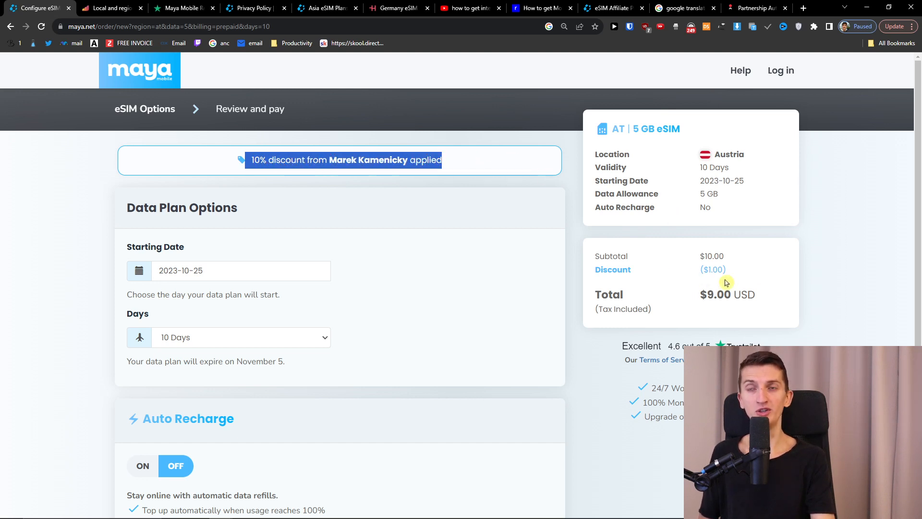
scroll("down", 3)
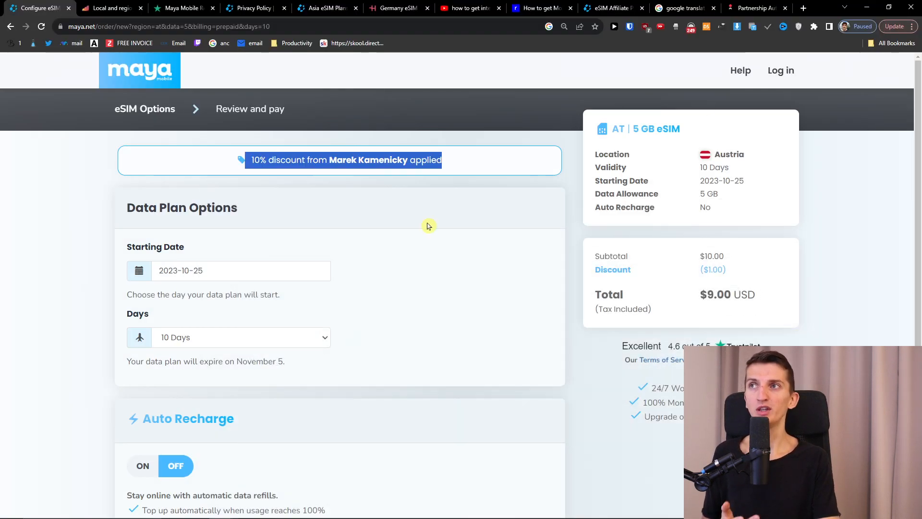
mouse_move(429, 221)
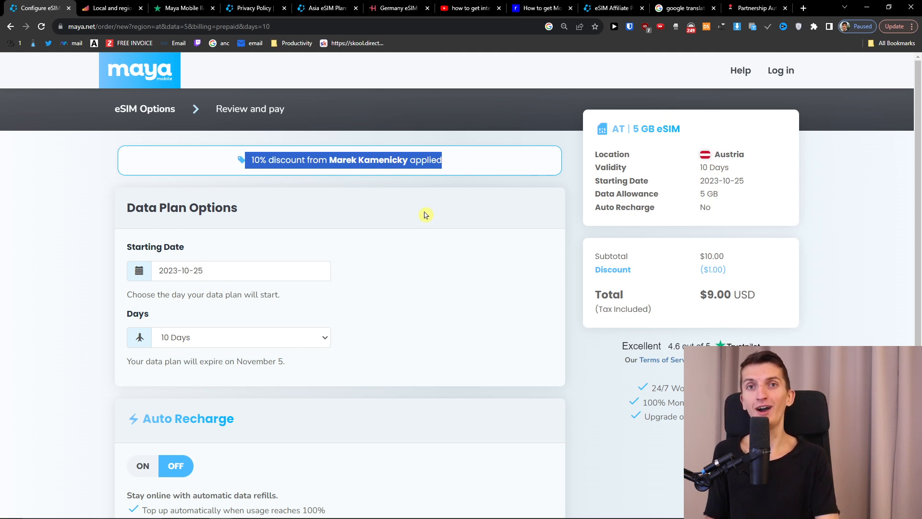
mouse_move(421, 211)
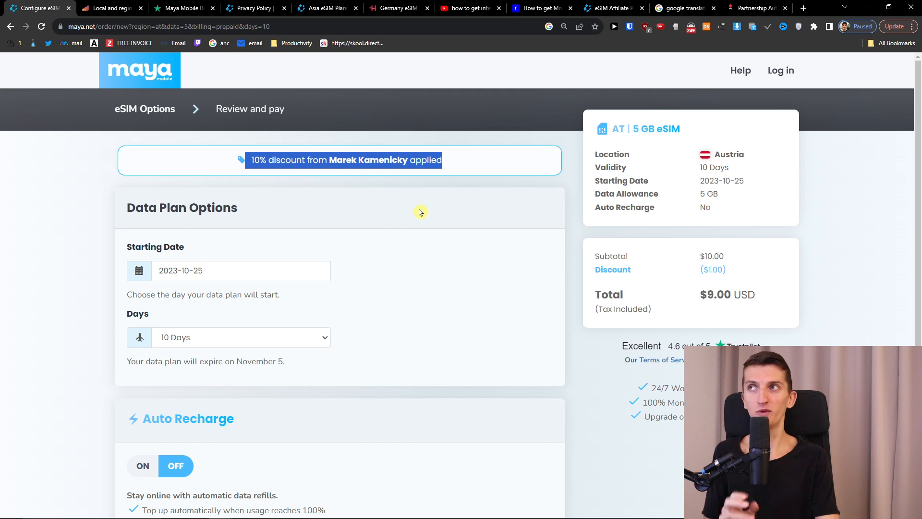
mouse_move(173, 161)
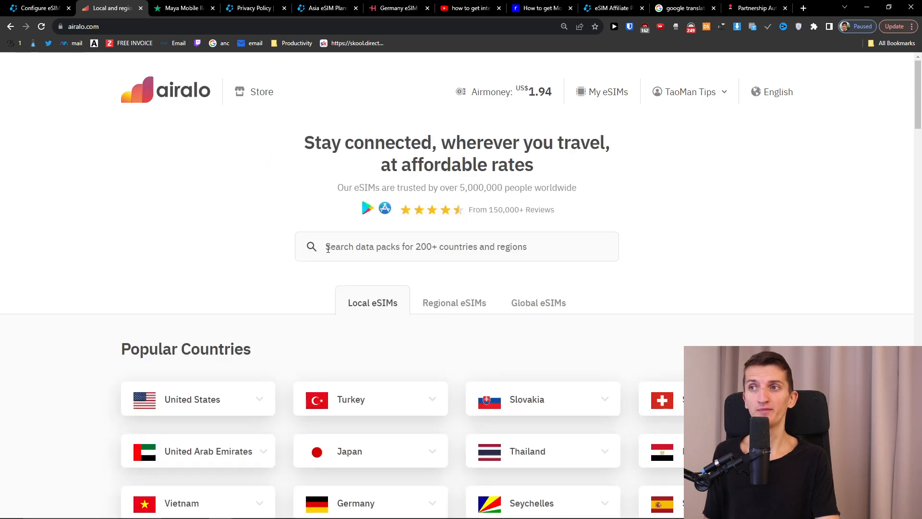
Step: Find Austria on Airalo and view the Viennetz Mobil plans from US$4.50 for 1 GB to 20 GB
type("a")
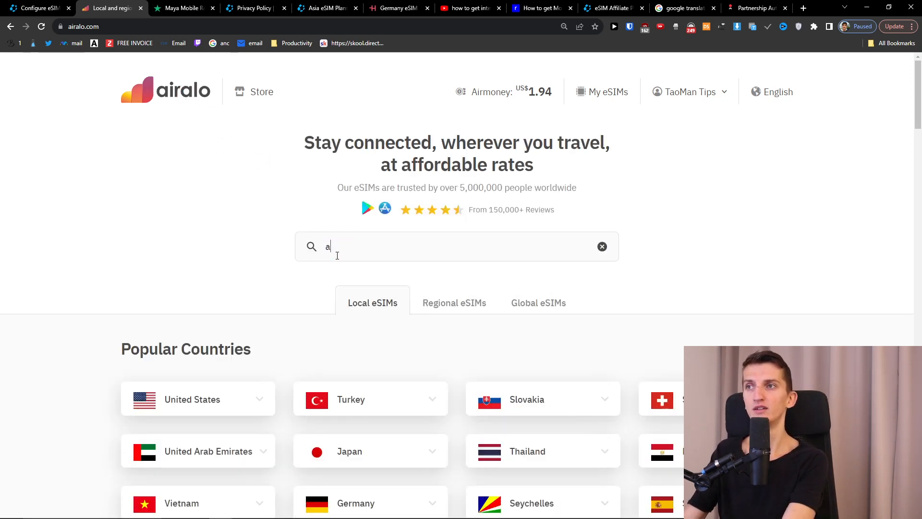
type("ustria")
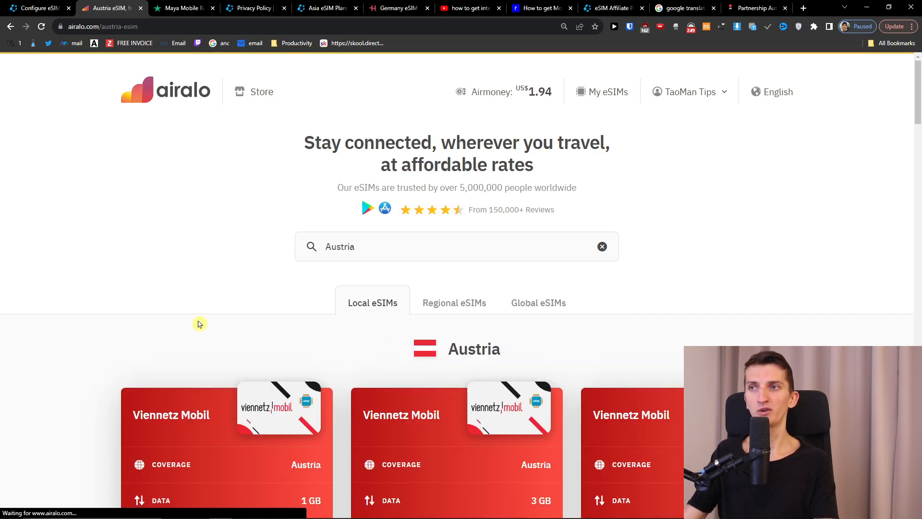
scroll("down", 3)
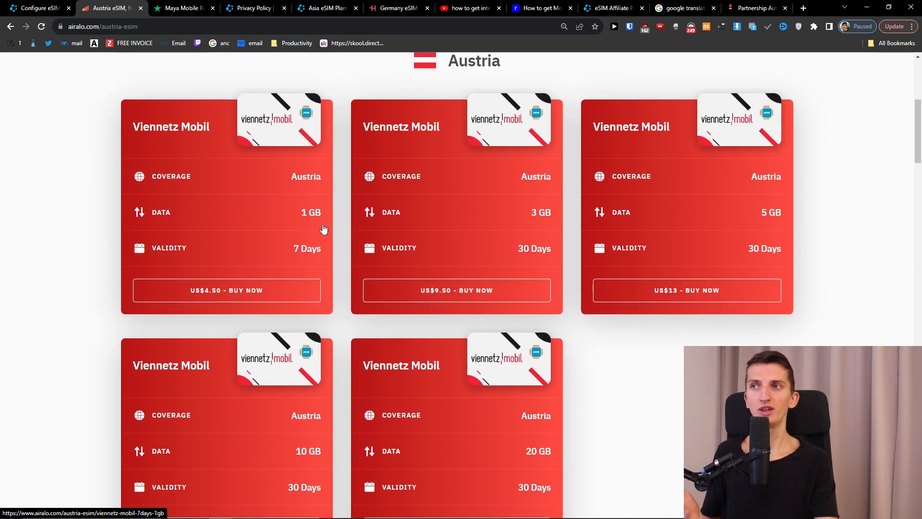
mouse_move(480, 274)
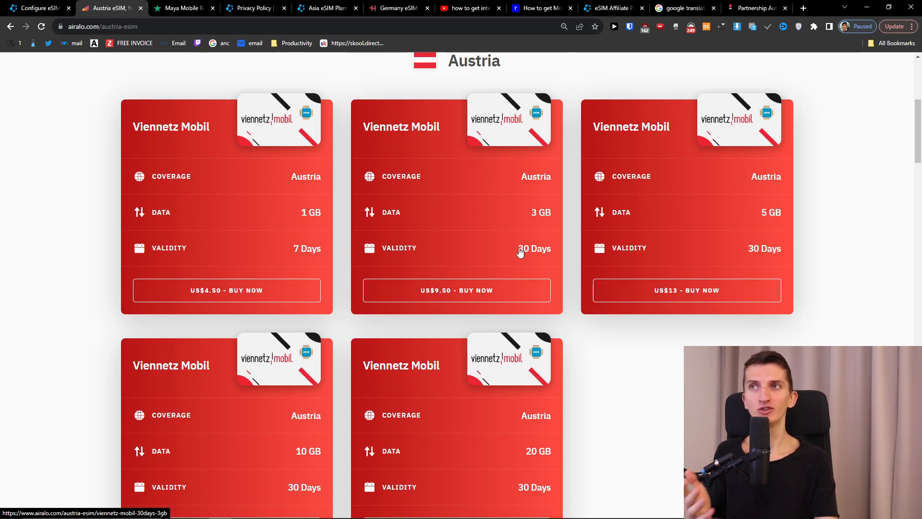
mouse_move(493, 290)
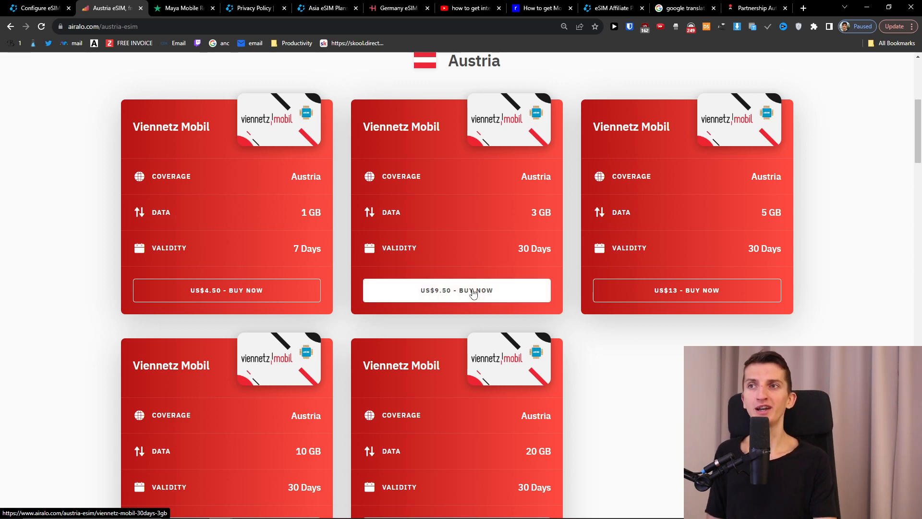
Step: Reach Airalo checkout for the 3 GB, 30-day plan at US$9.50, then switch to Holafly
left_click(457, 290)
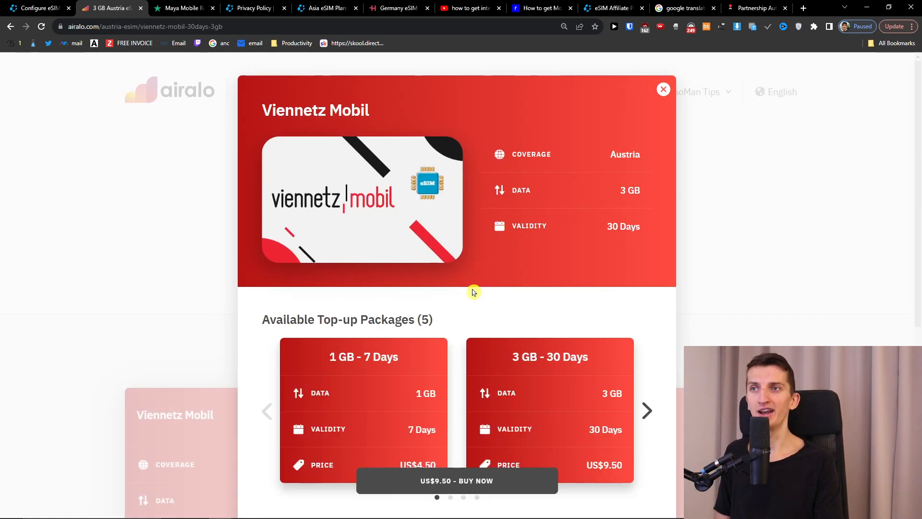
scroll("down", 3)
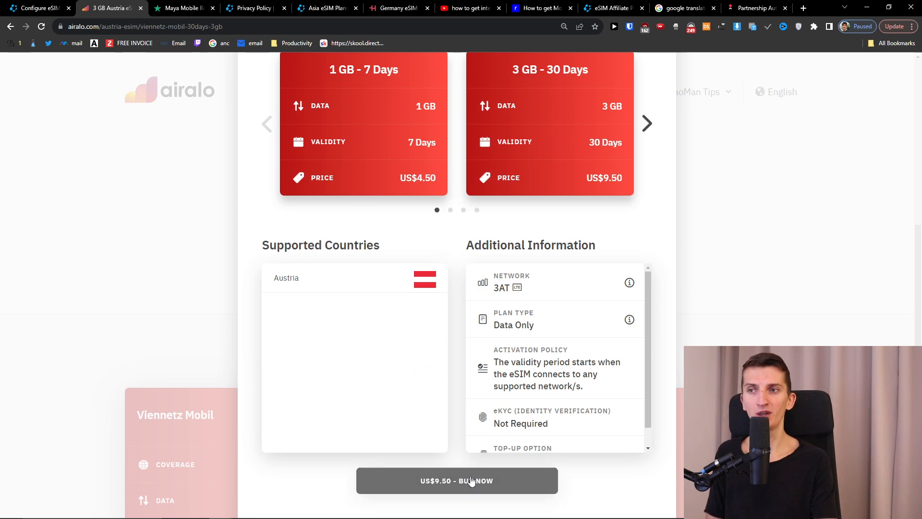
left_click(457, 480)
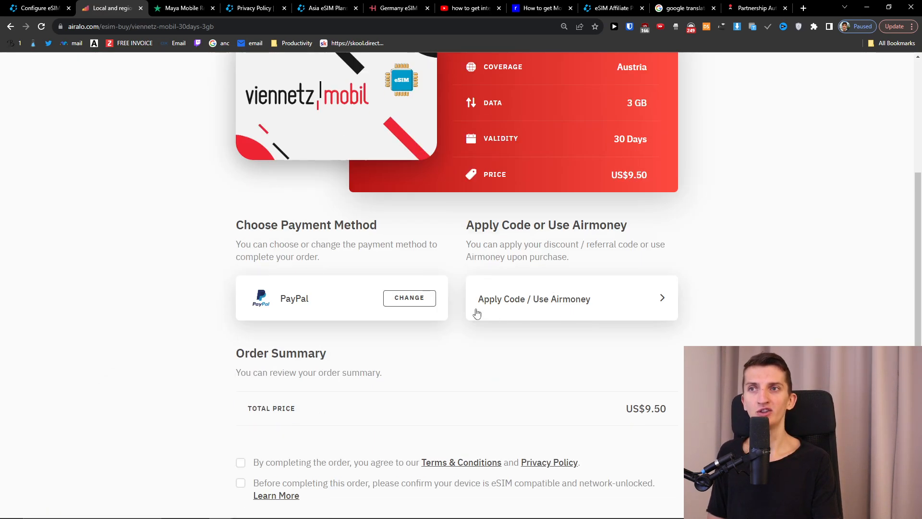
mouse_move(379, 343)
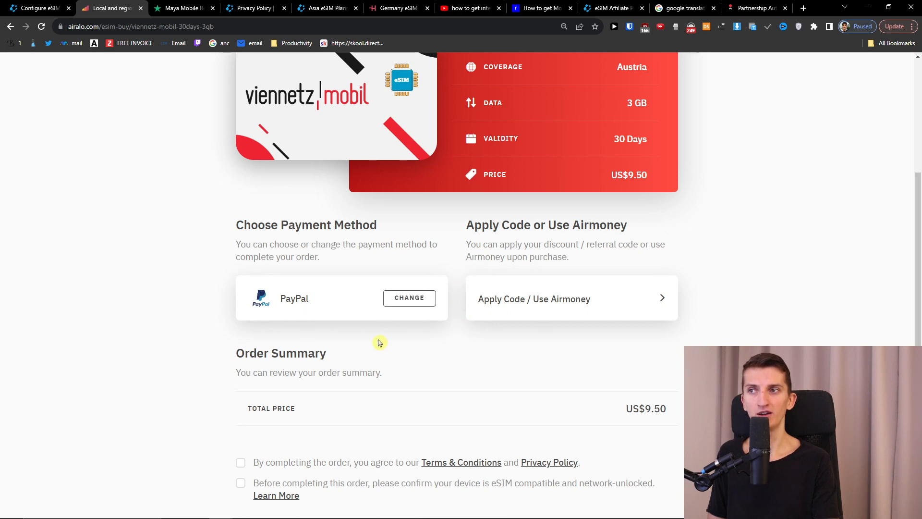
scroll("up", 3)
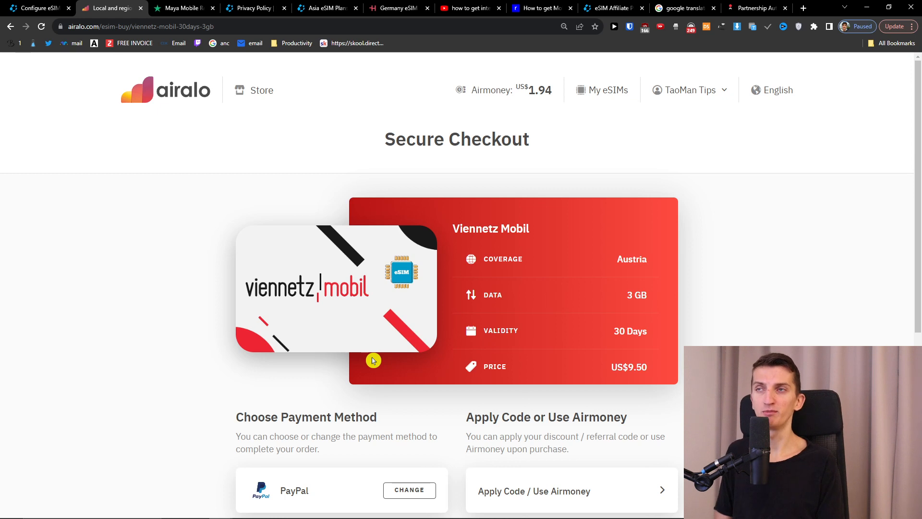
left_click(397, 8)
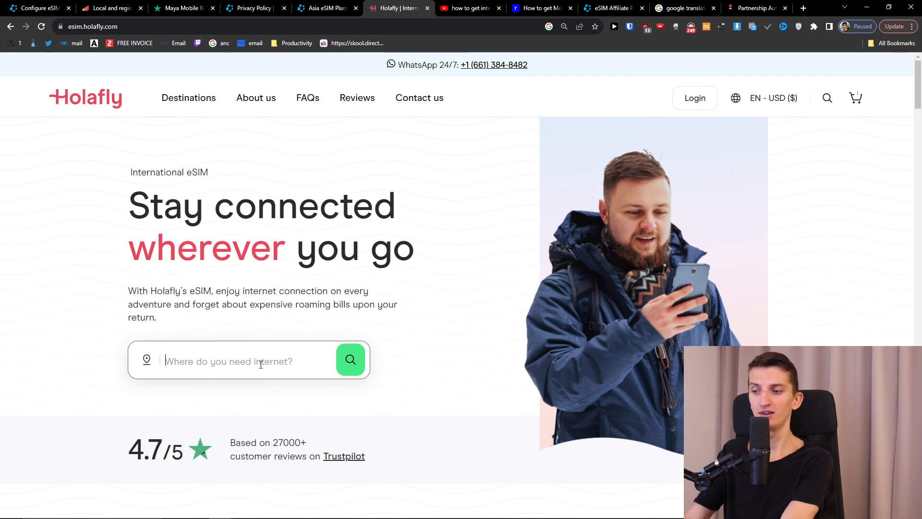
Step: View Holafly's Austria unlimited plans ($19 for 5 days to $99 for 90 days), then return to Maya's $9.00 checkout
type("austi")
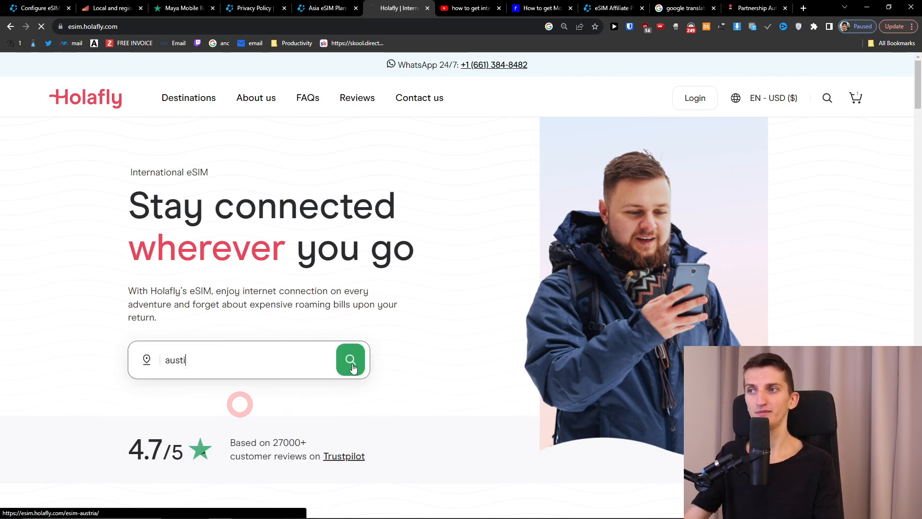
left_click(351, 359)
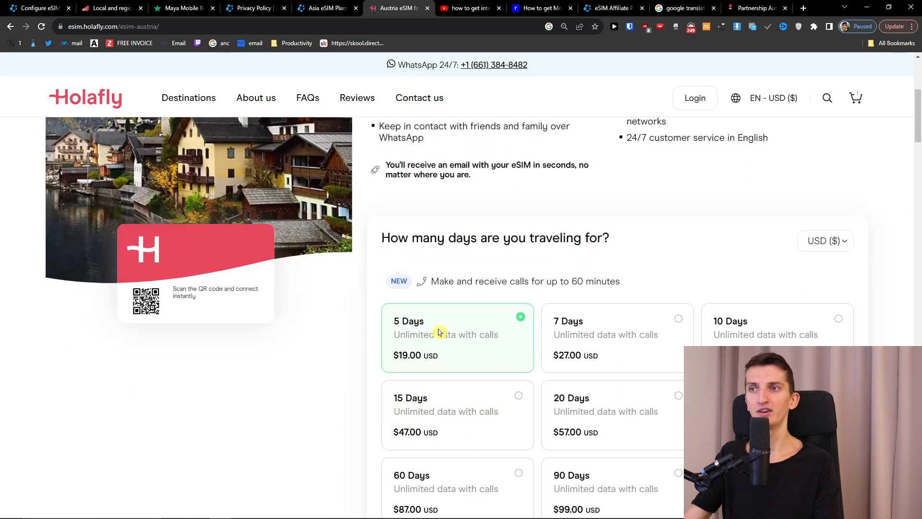
scroll("down", 3)
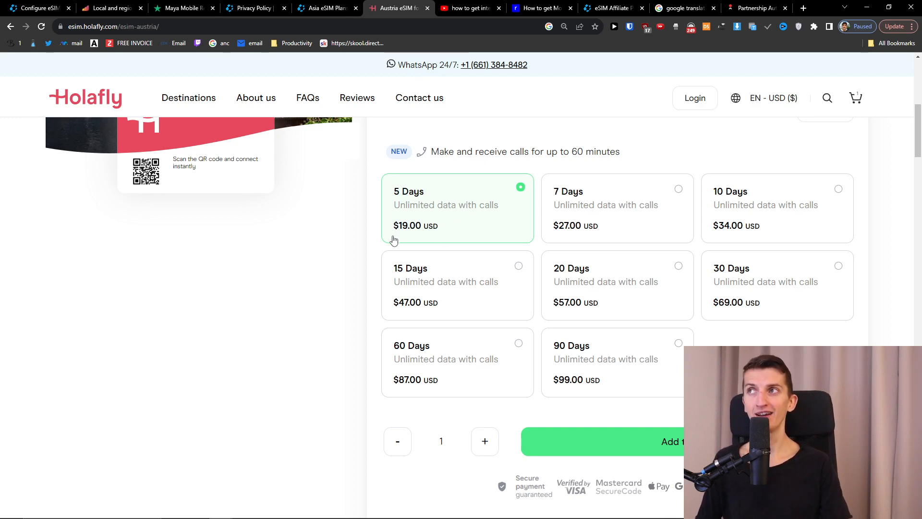
scroll("up", 3)
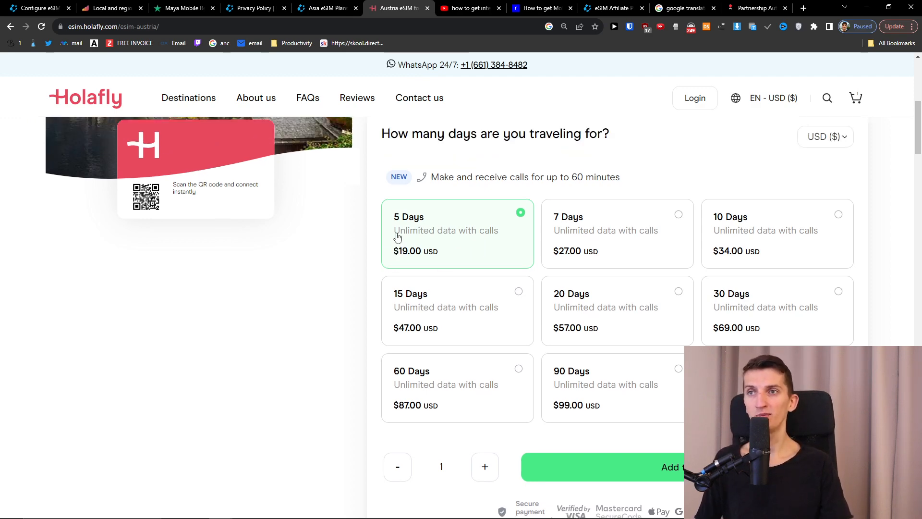
left_click(34, 9)
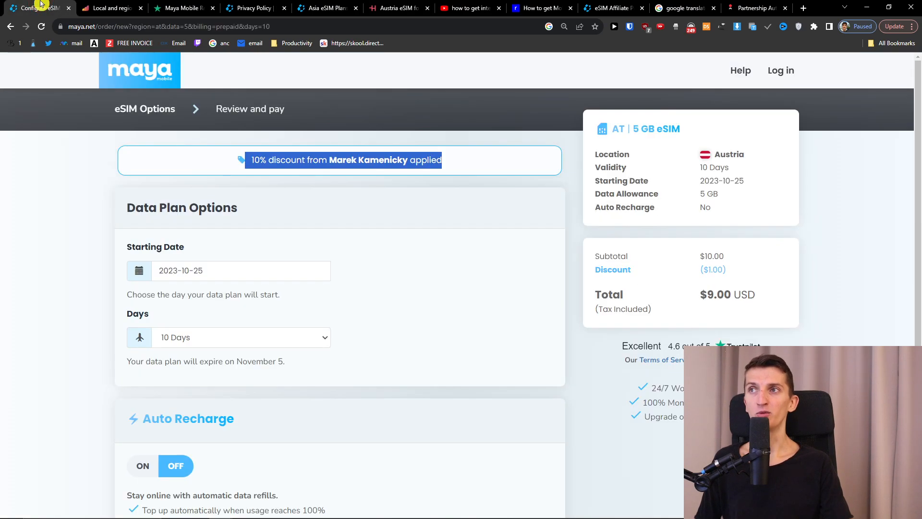